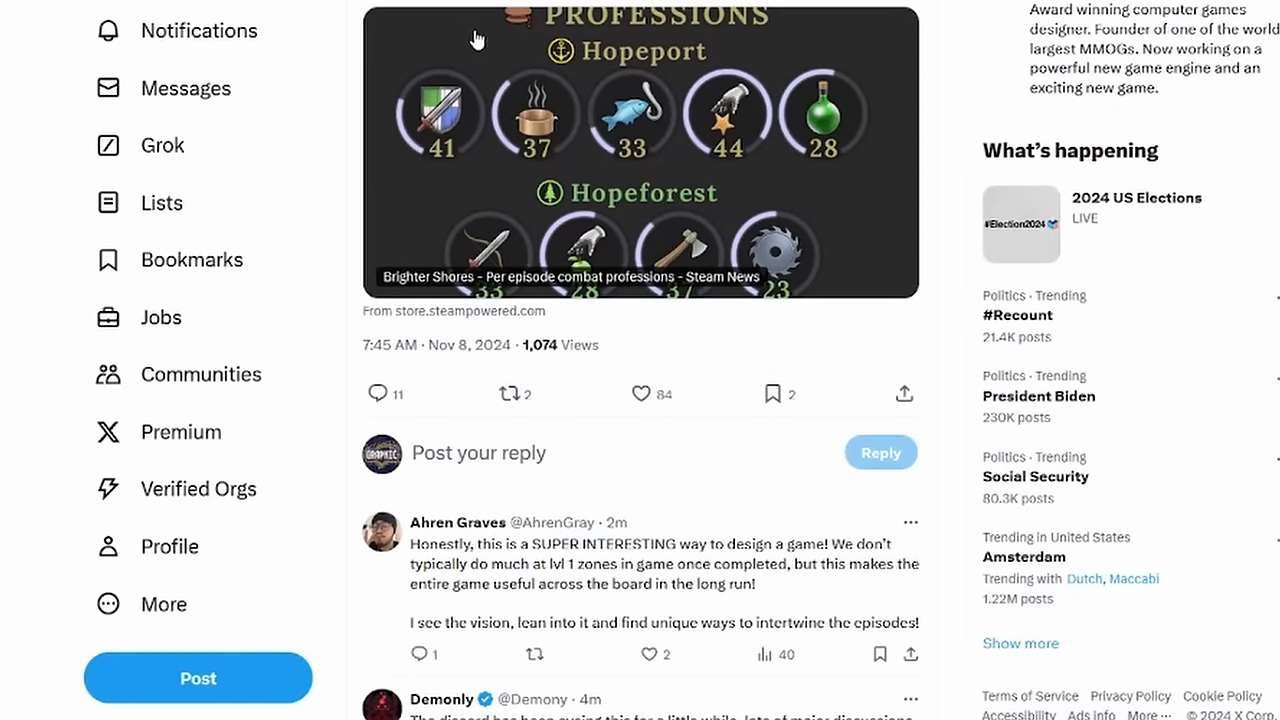
Step: Follow the tweet's Steam News card to the 'Per episode combat professions' post
click(640, 148)
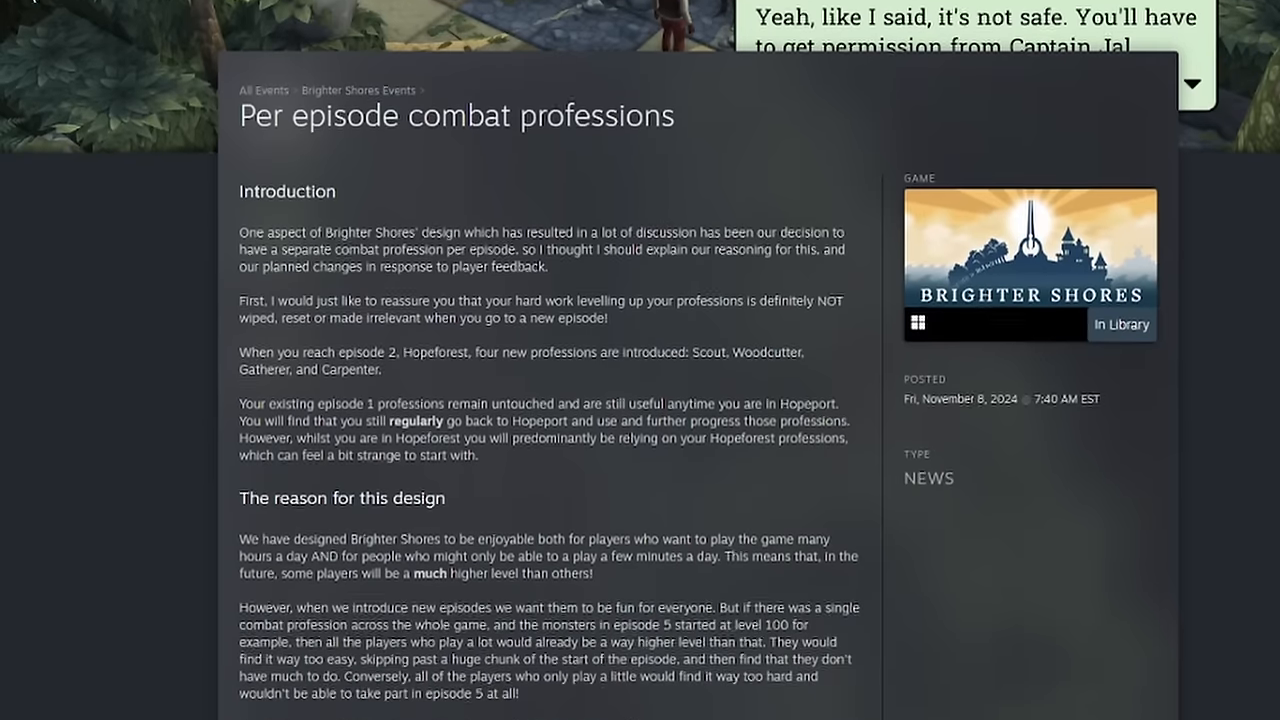
Step: Scroll through the Introduction and 'The reason for this design' to reach 'Please give it a chance'
scroll(down, 3)
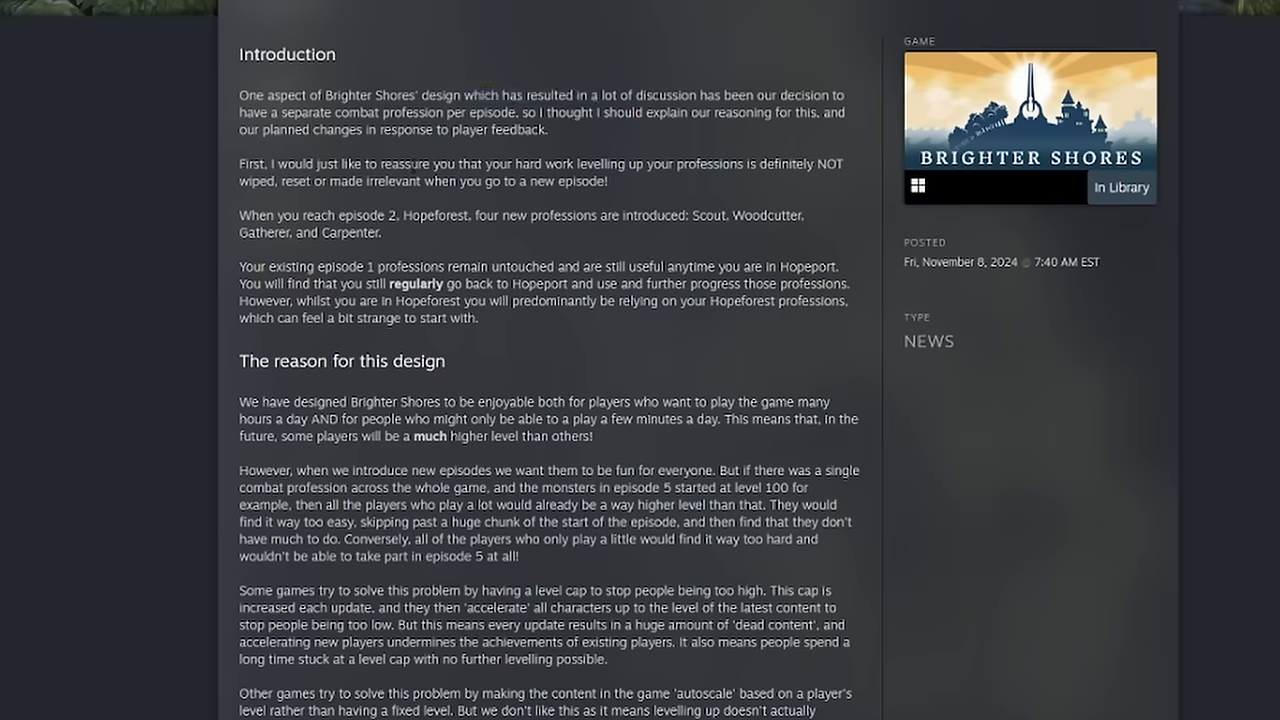
mouse_move(392, 152)
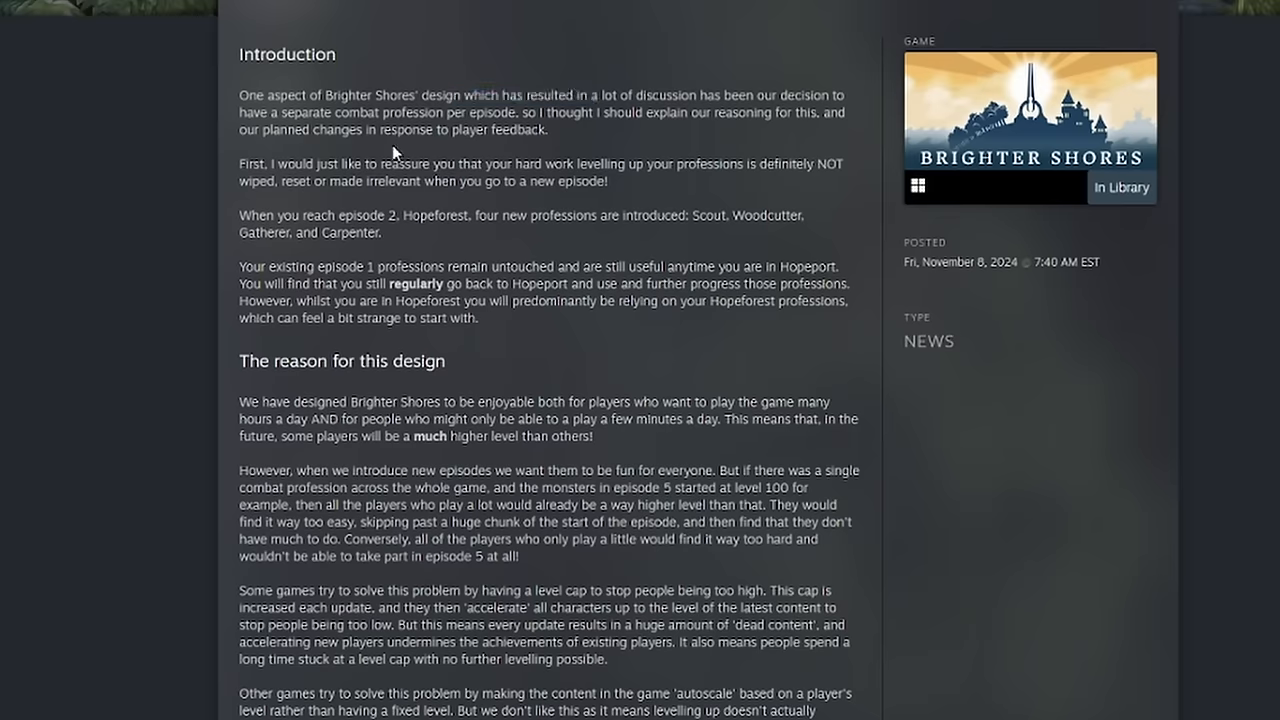
scroll(down, 3)
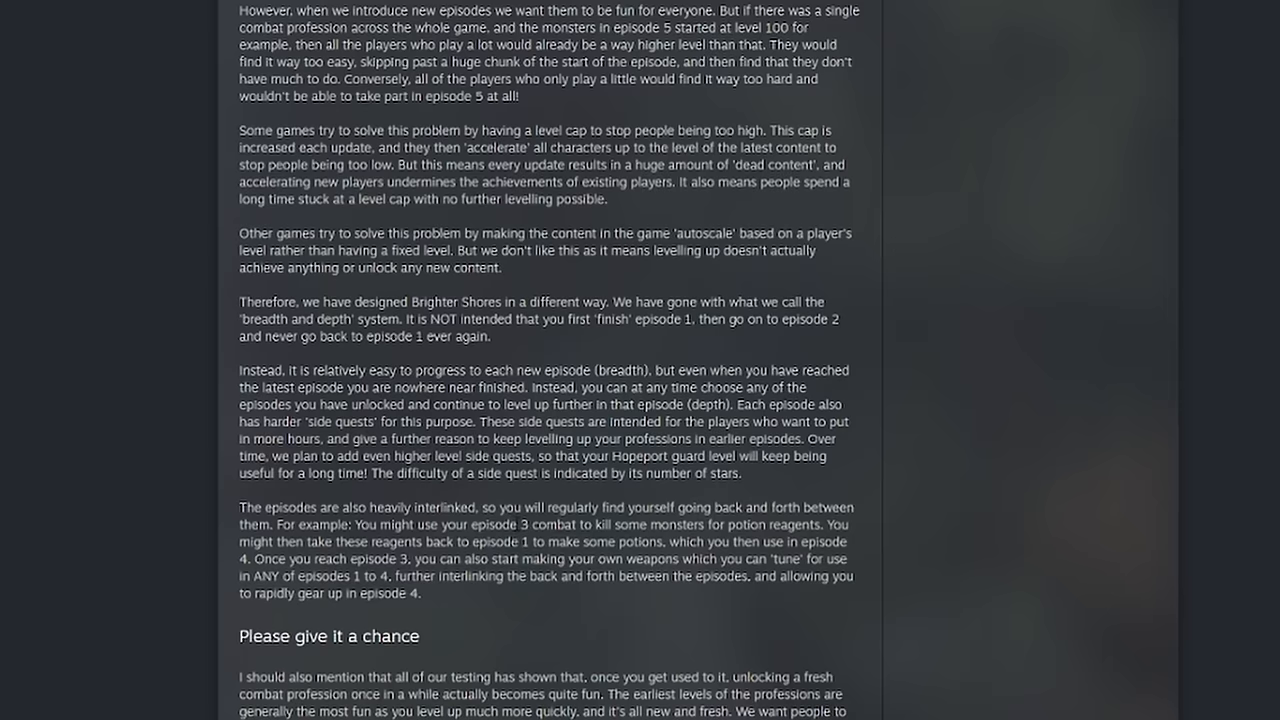
mouse_move(472, 118)
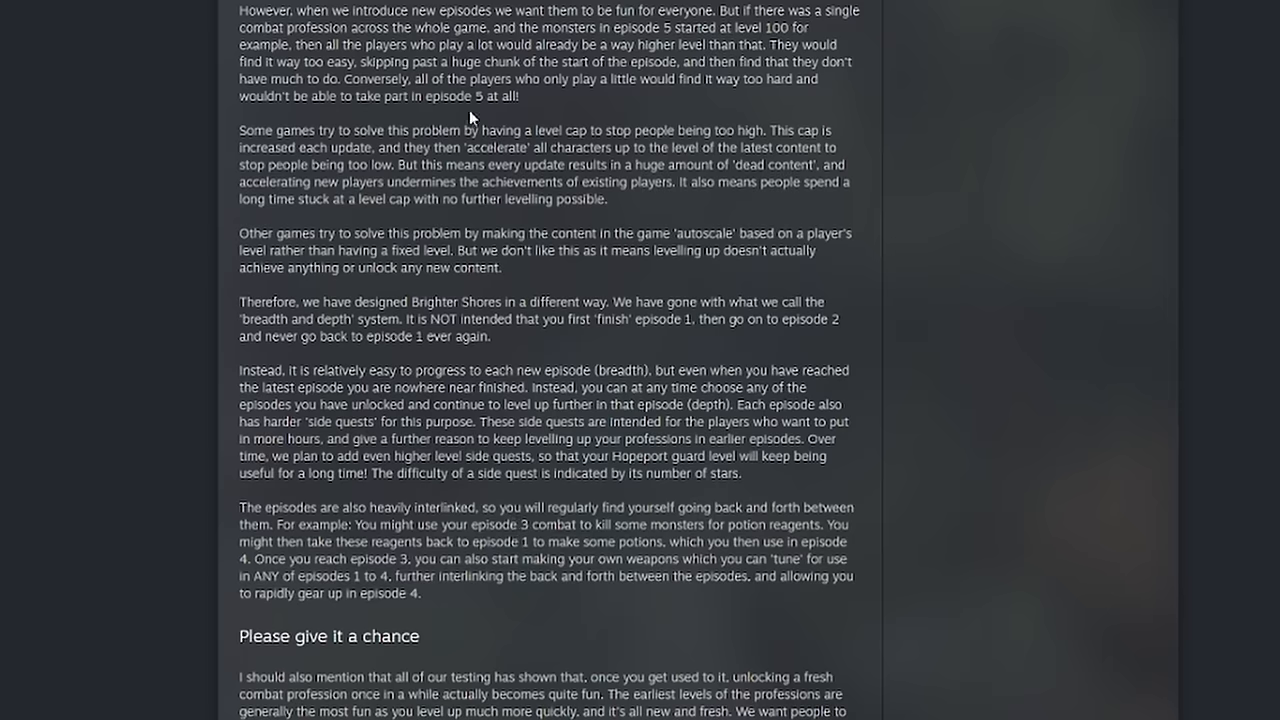
Step: Scroll past 'Please give it a chance' and 'What are we going to change?' down to the Conclusion, highlighting a line along the way
scroll(down, 3)
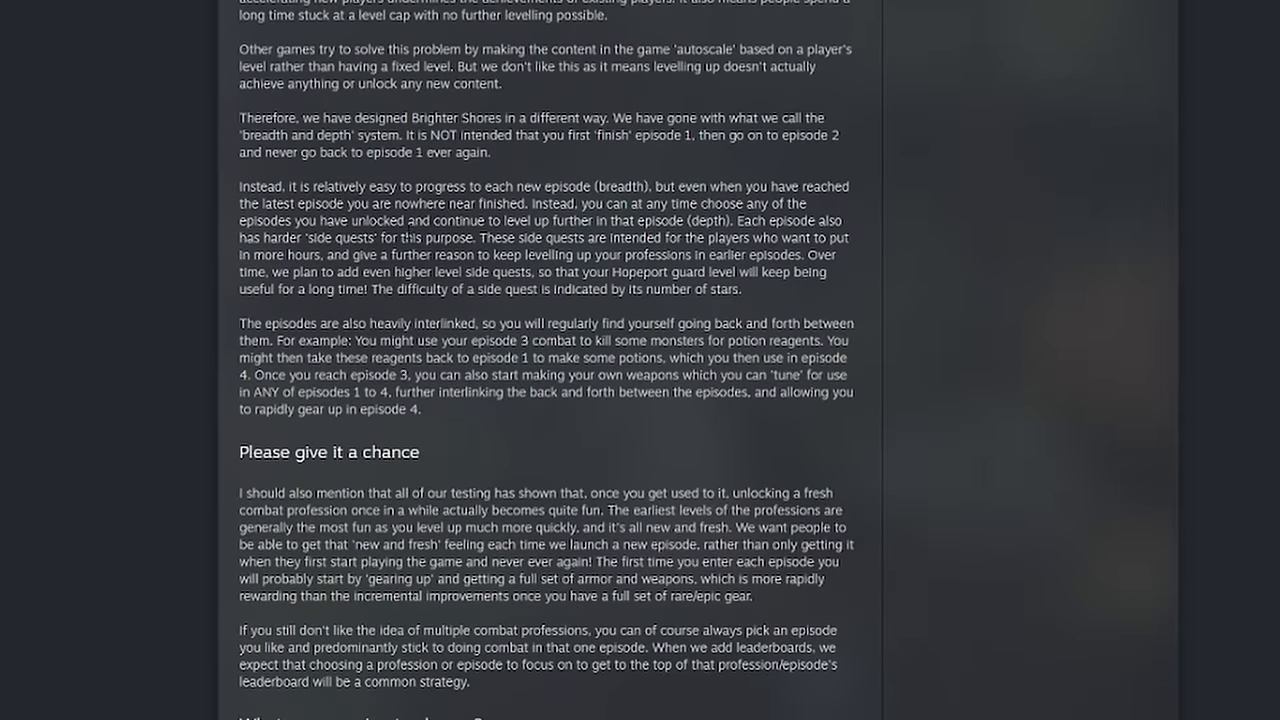
mouse_move(508, 308)
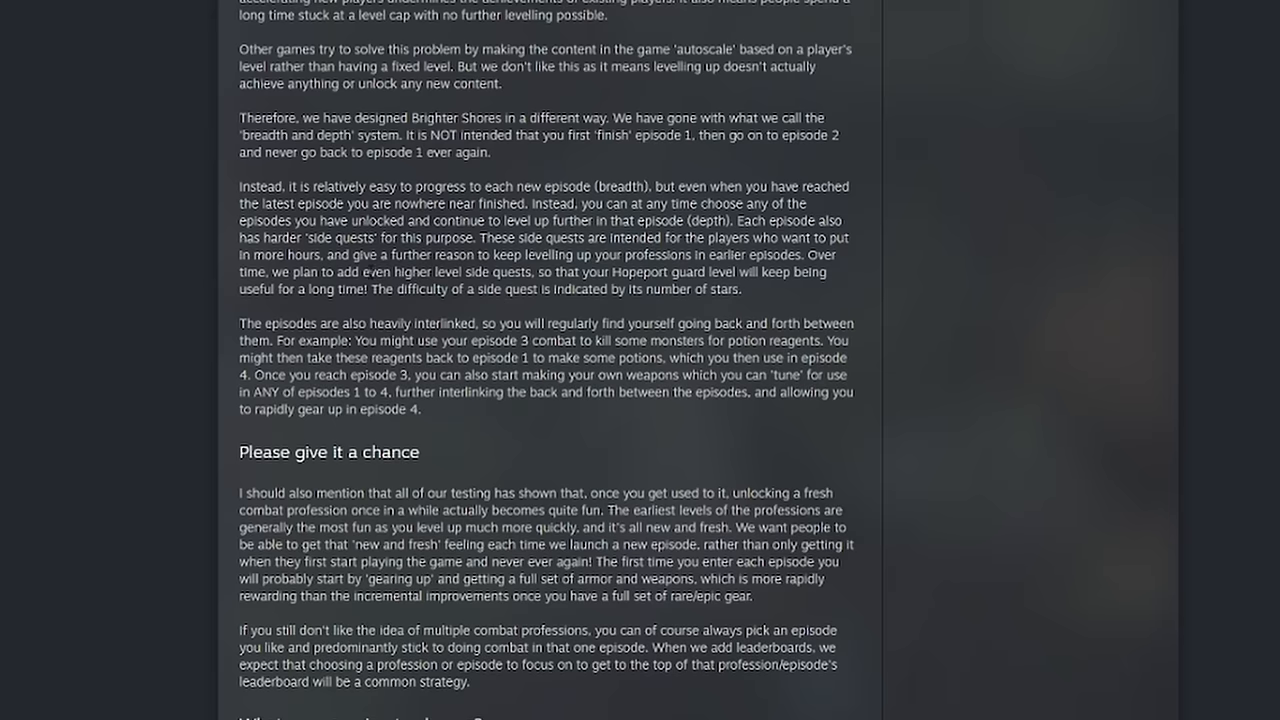
scroll(up, 3)
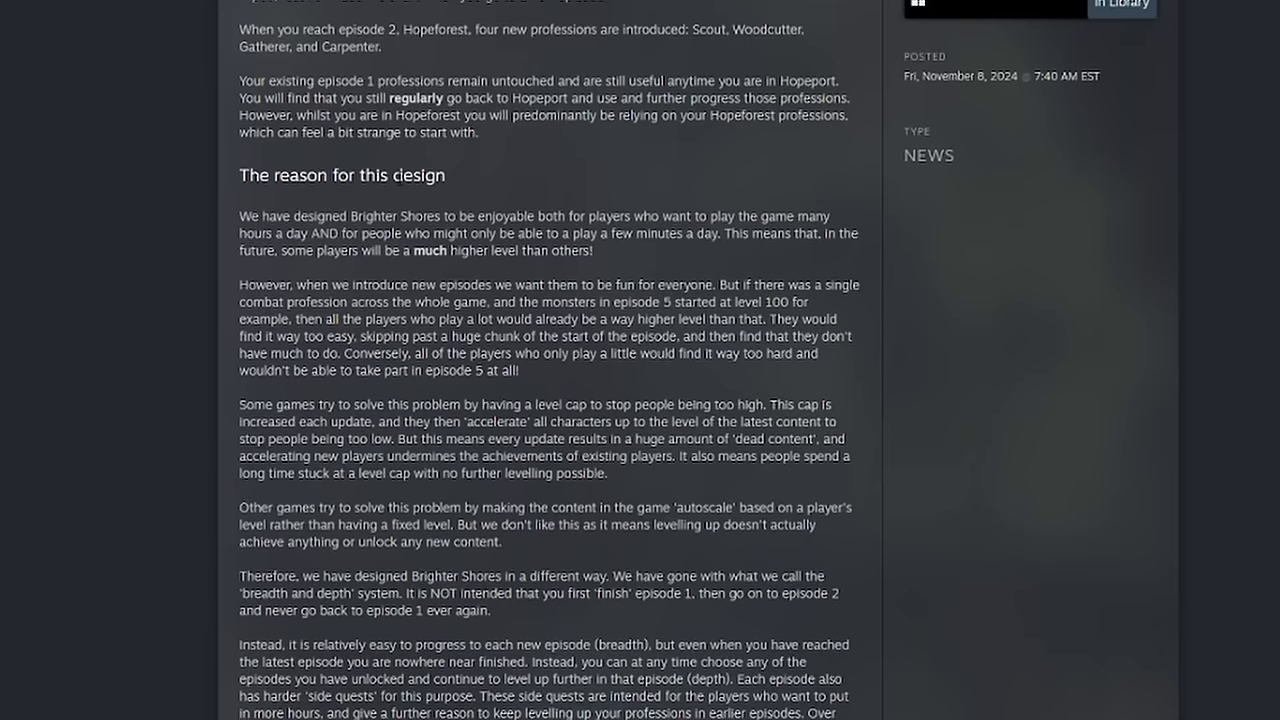
scroll(down, 3)
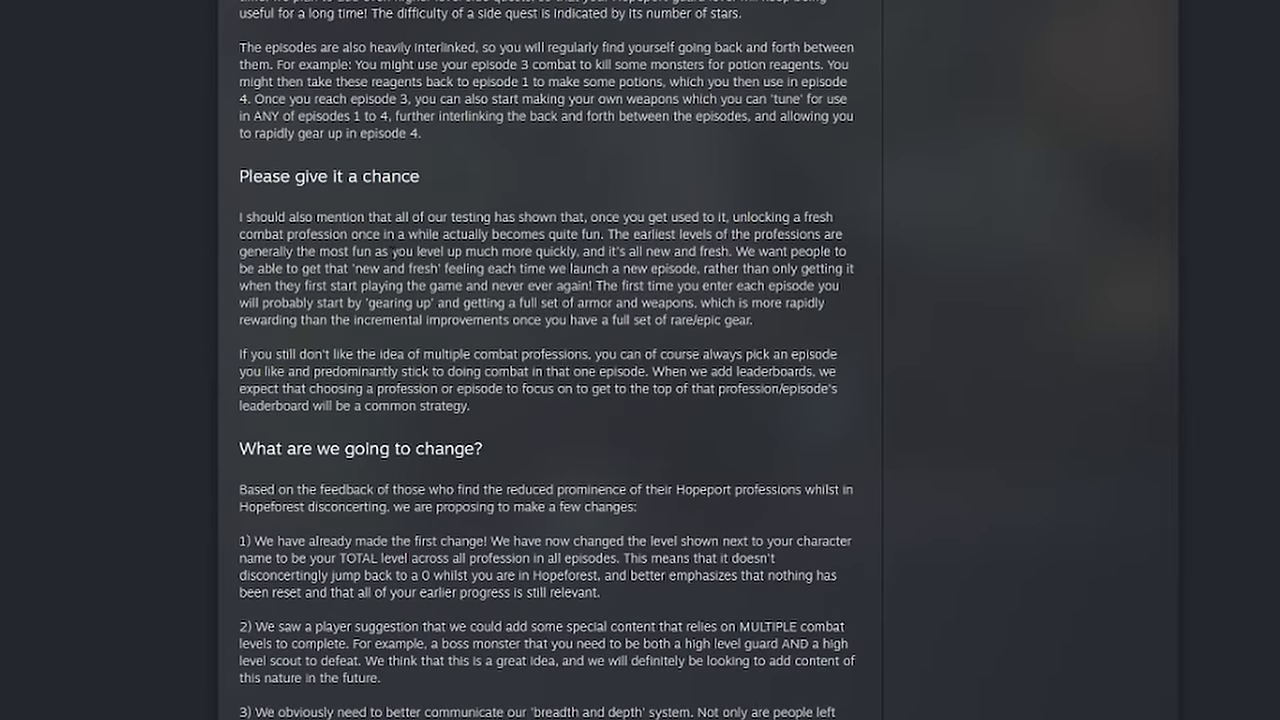
drag(378, 216, 462, 216)
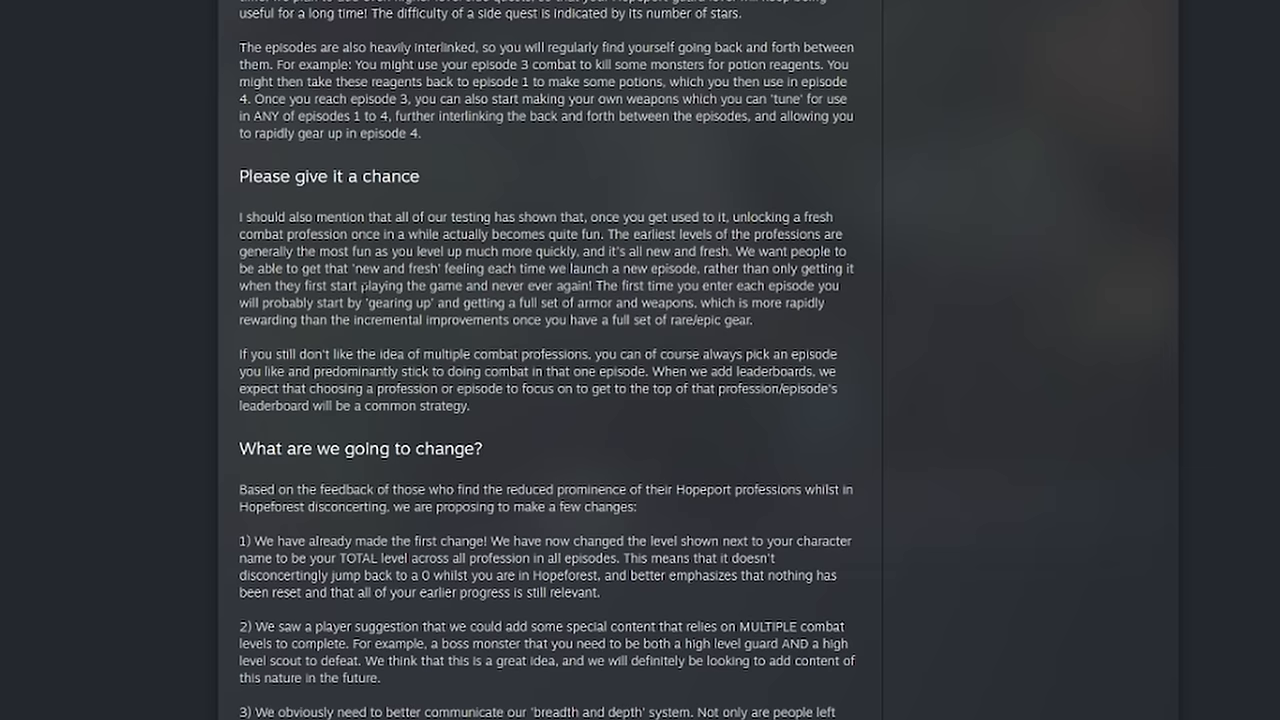
mouse_move(366, 344)
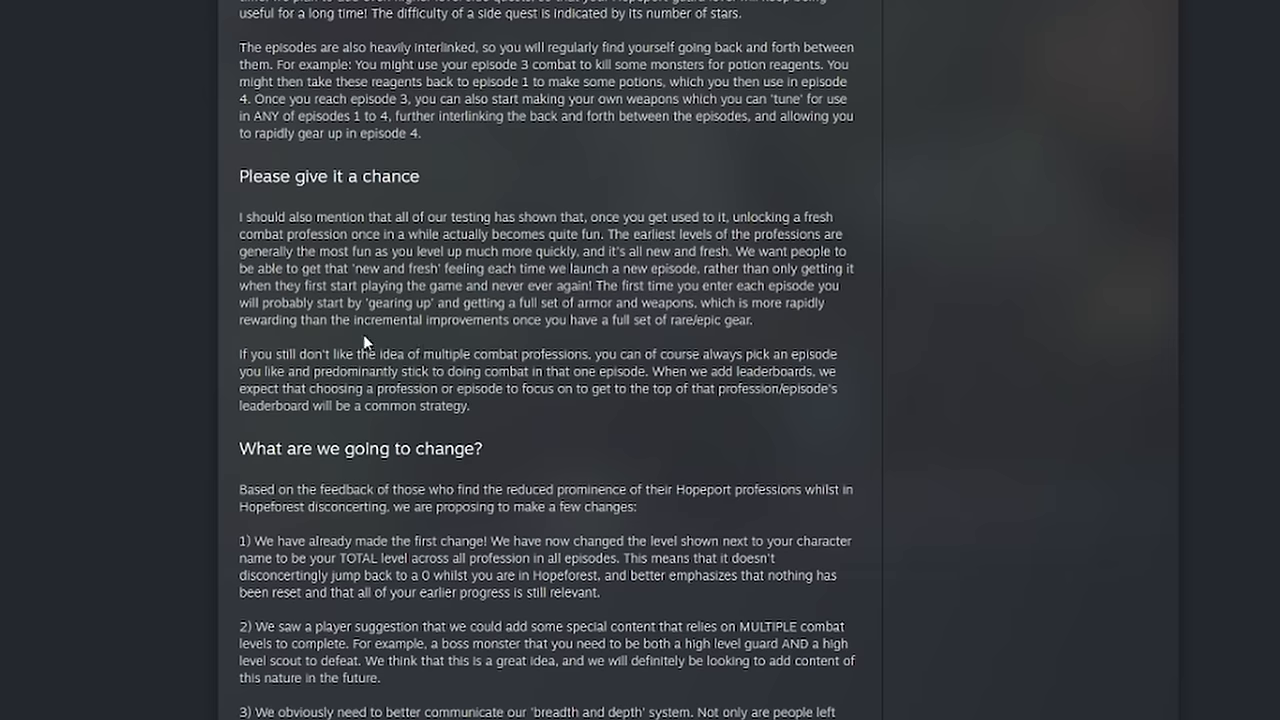
scroll(down, 3)
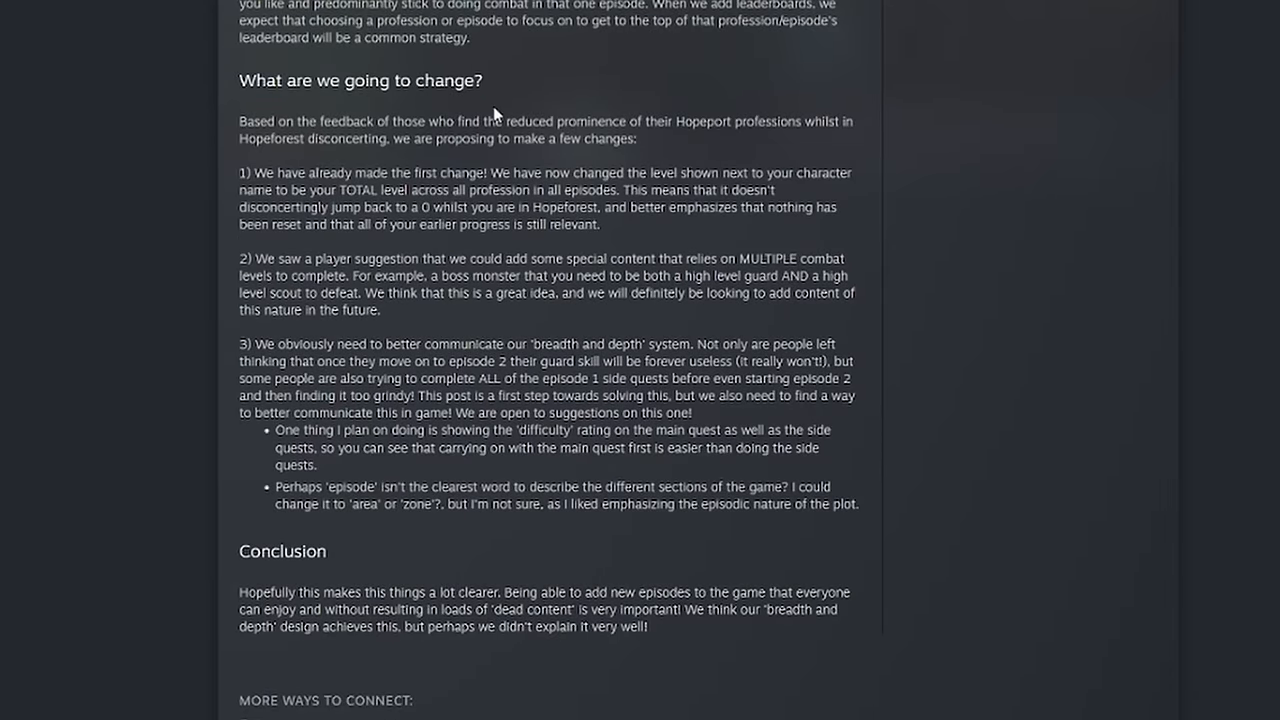
drag(338, 122, 450, 122)
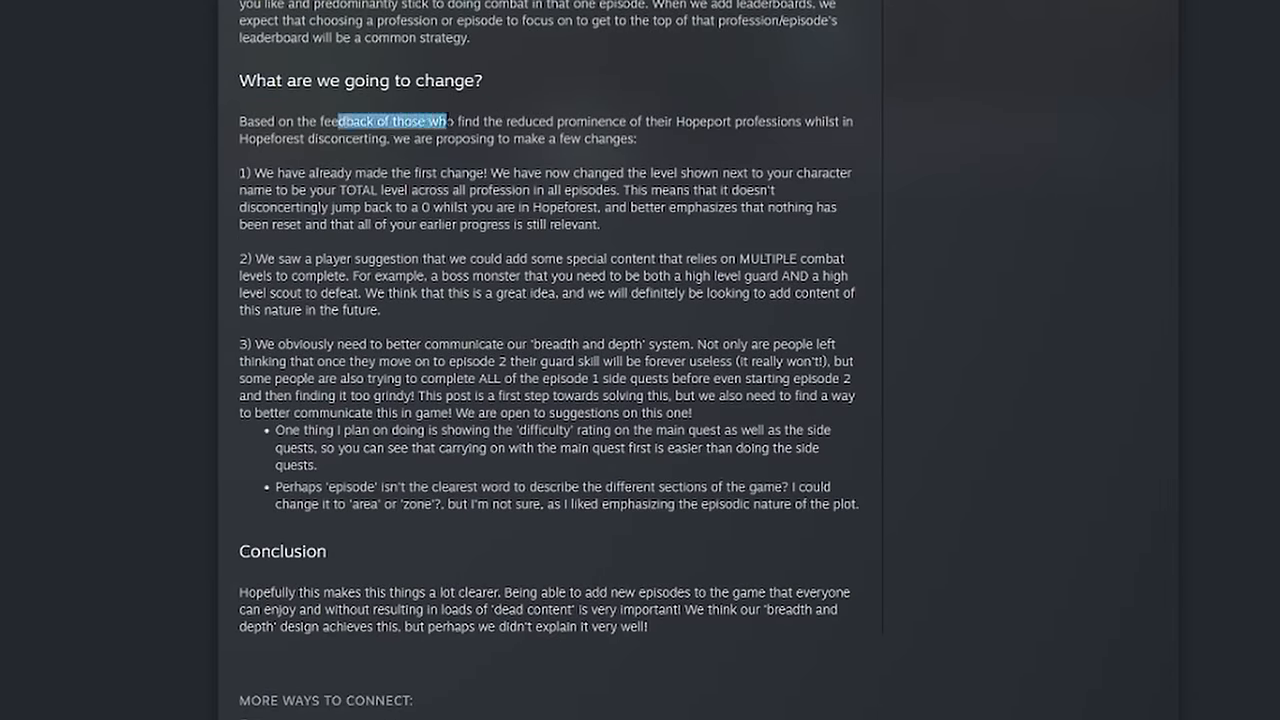
drag(448, 122, 620, 122)
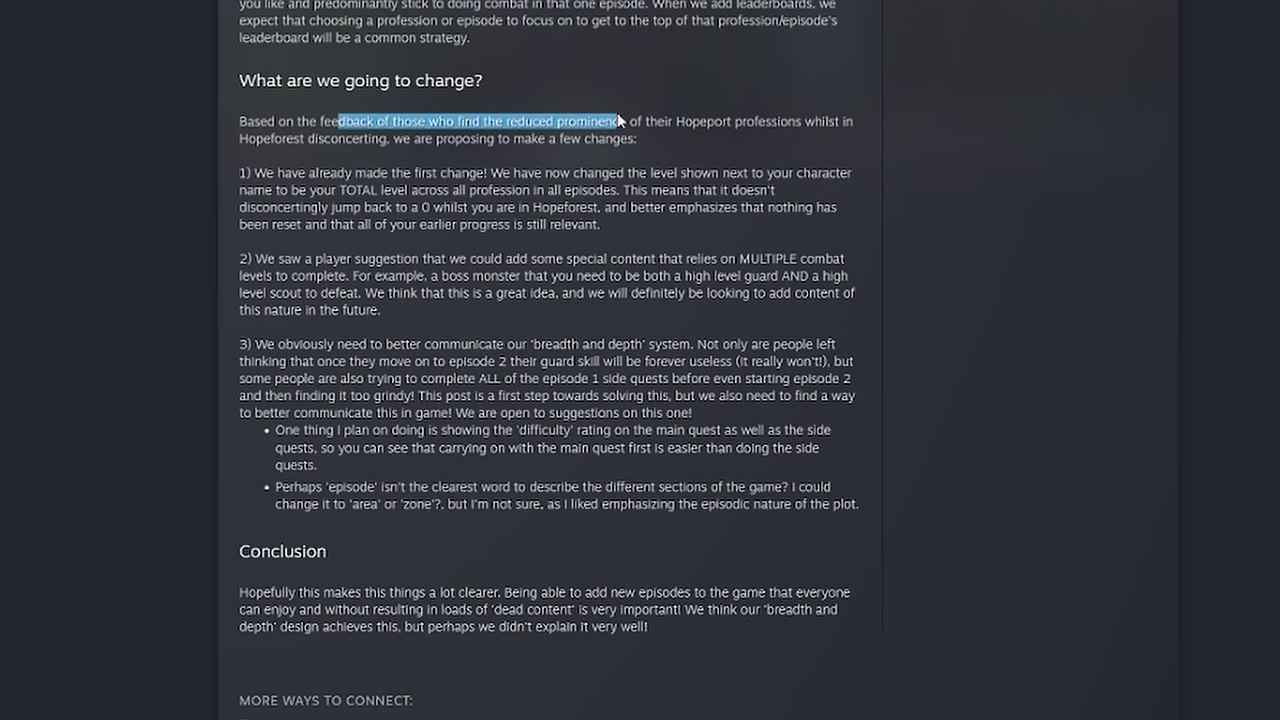
drag(618, 120, 824, 122)
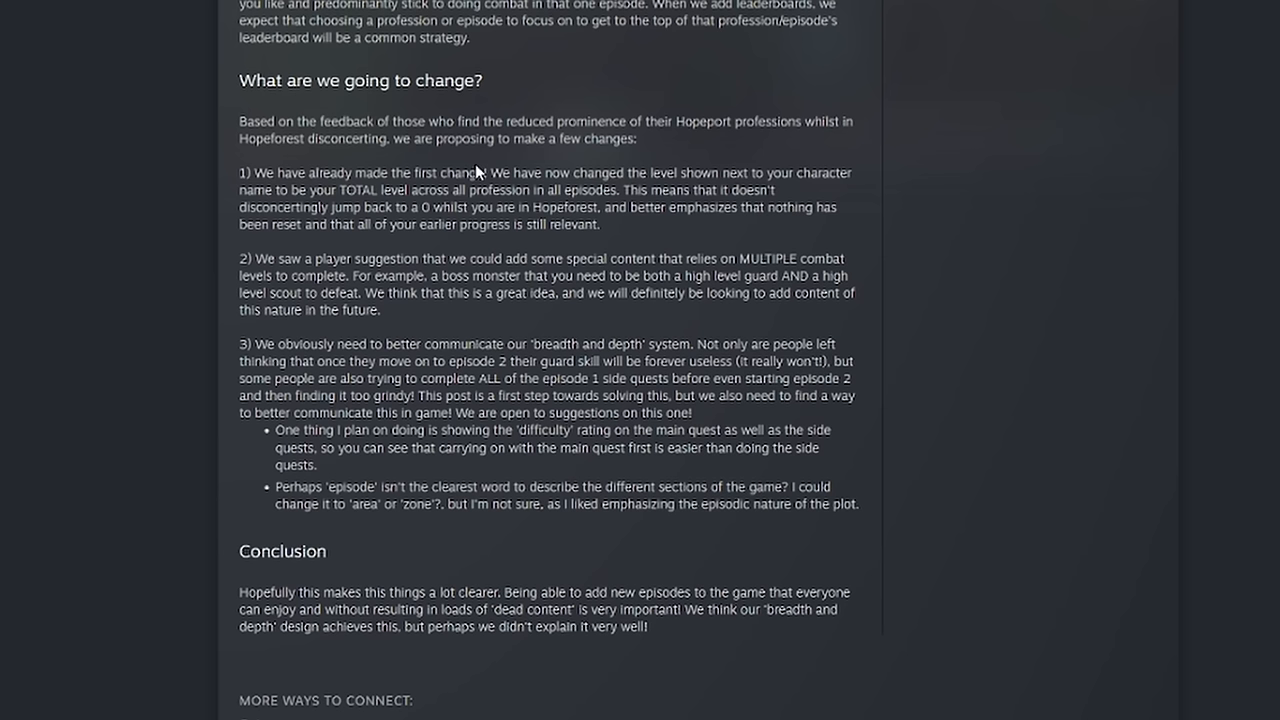
mouse_move(332, 172)
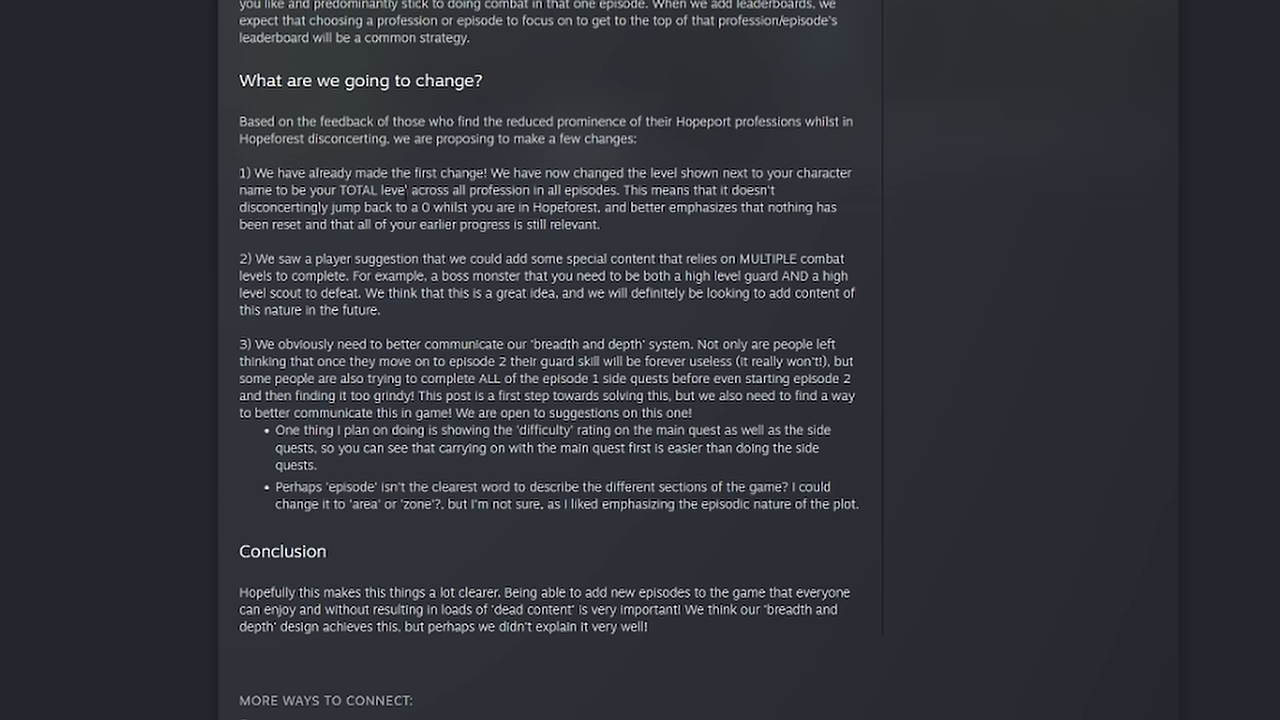
drag(336, 190, 456, 190)
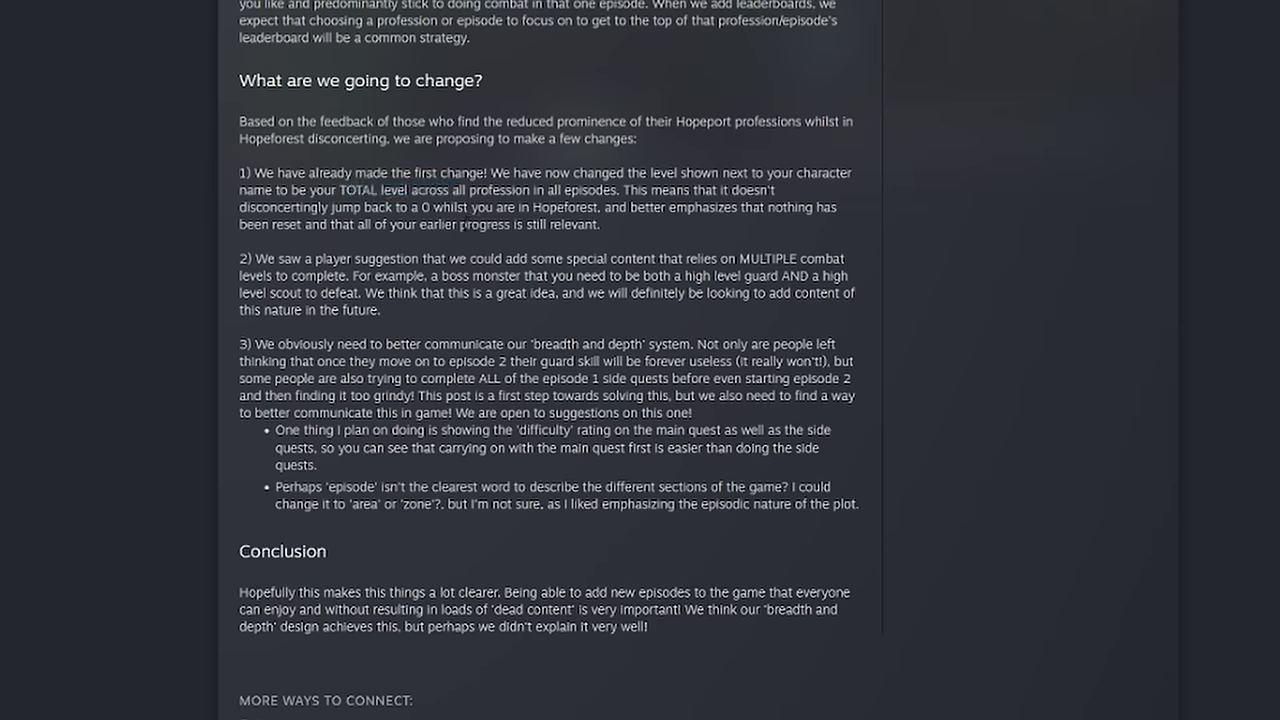
drag(256, 258, 628, 276)
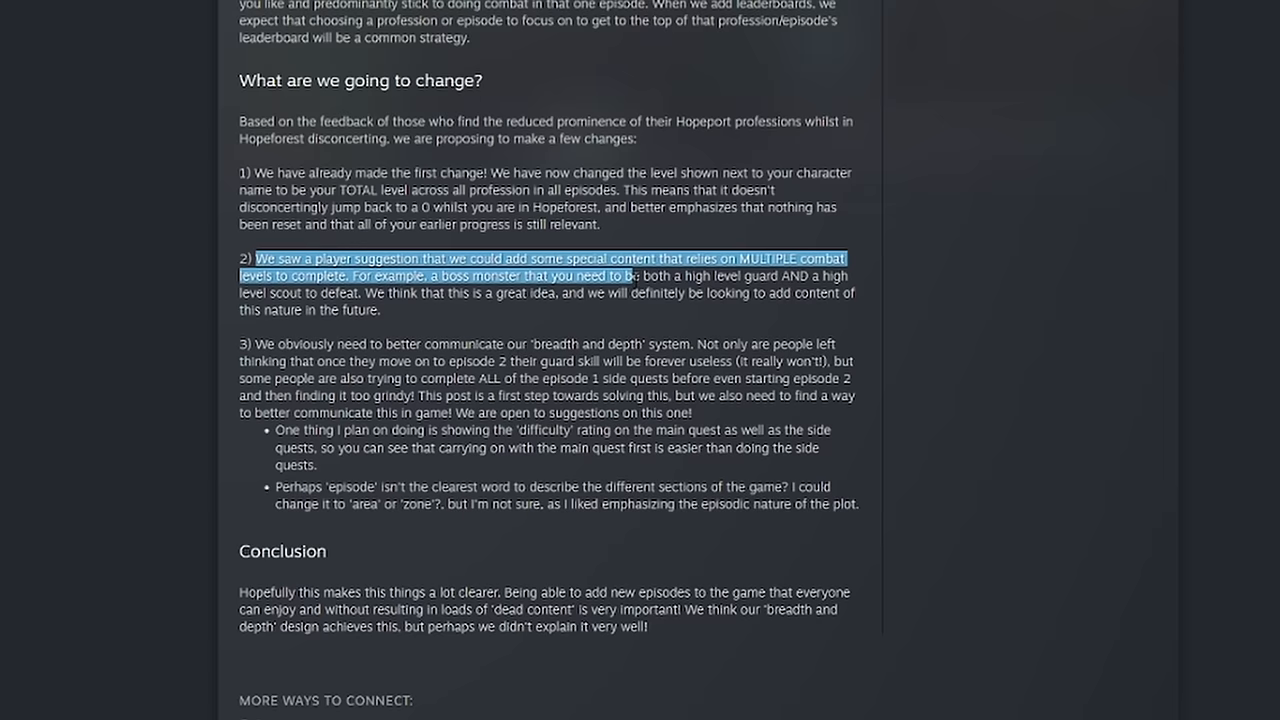
click(420, 318)
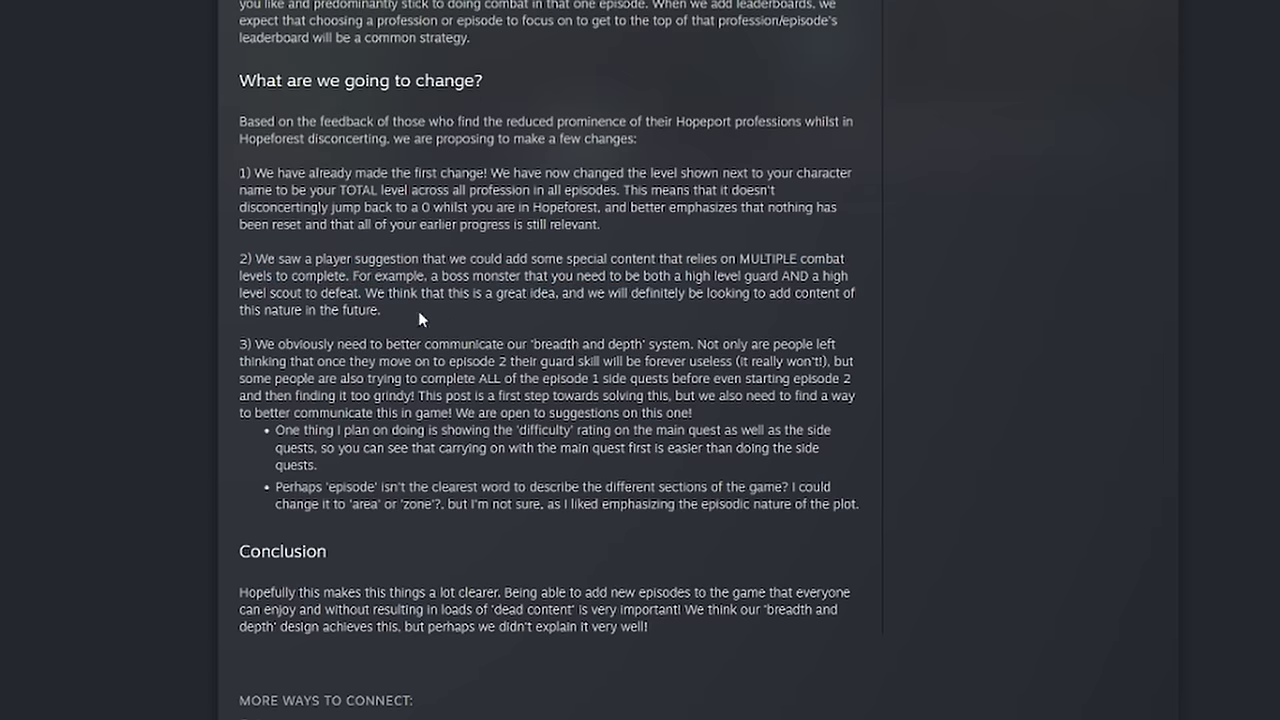
mouse_move(340, 256)
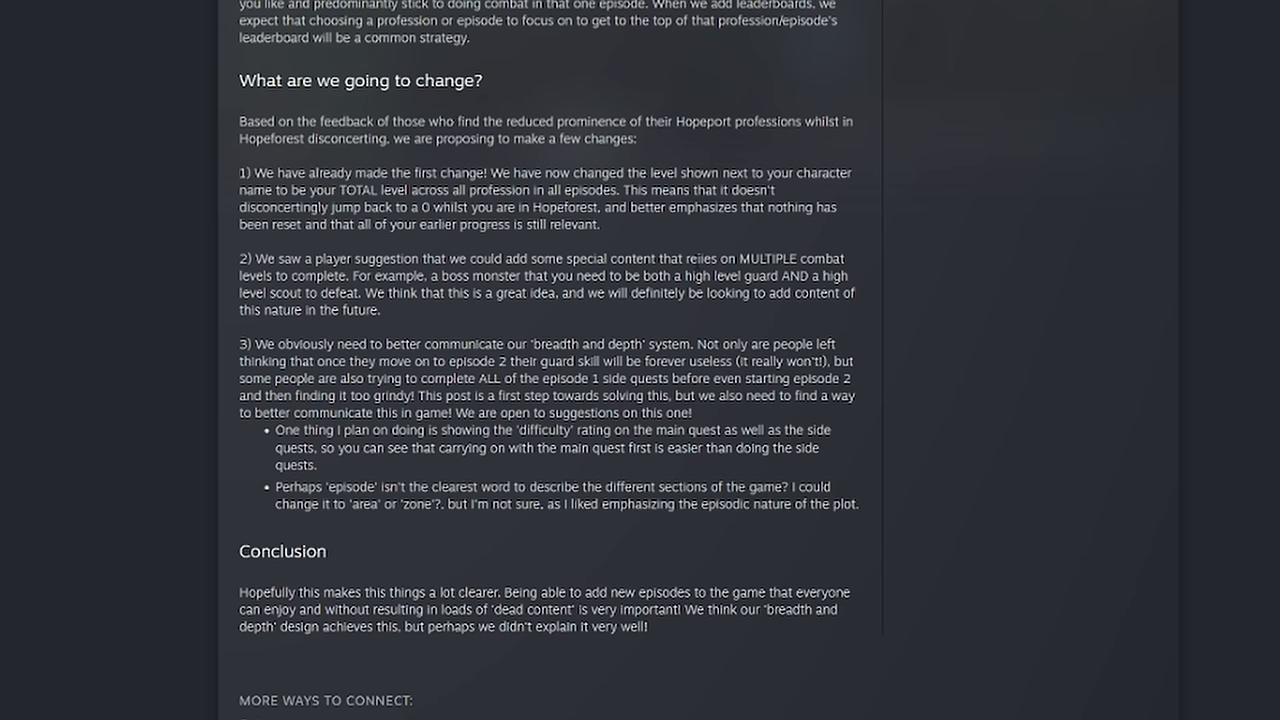
drag(516, 276, 656, 276)
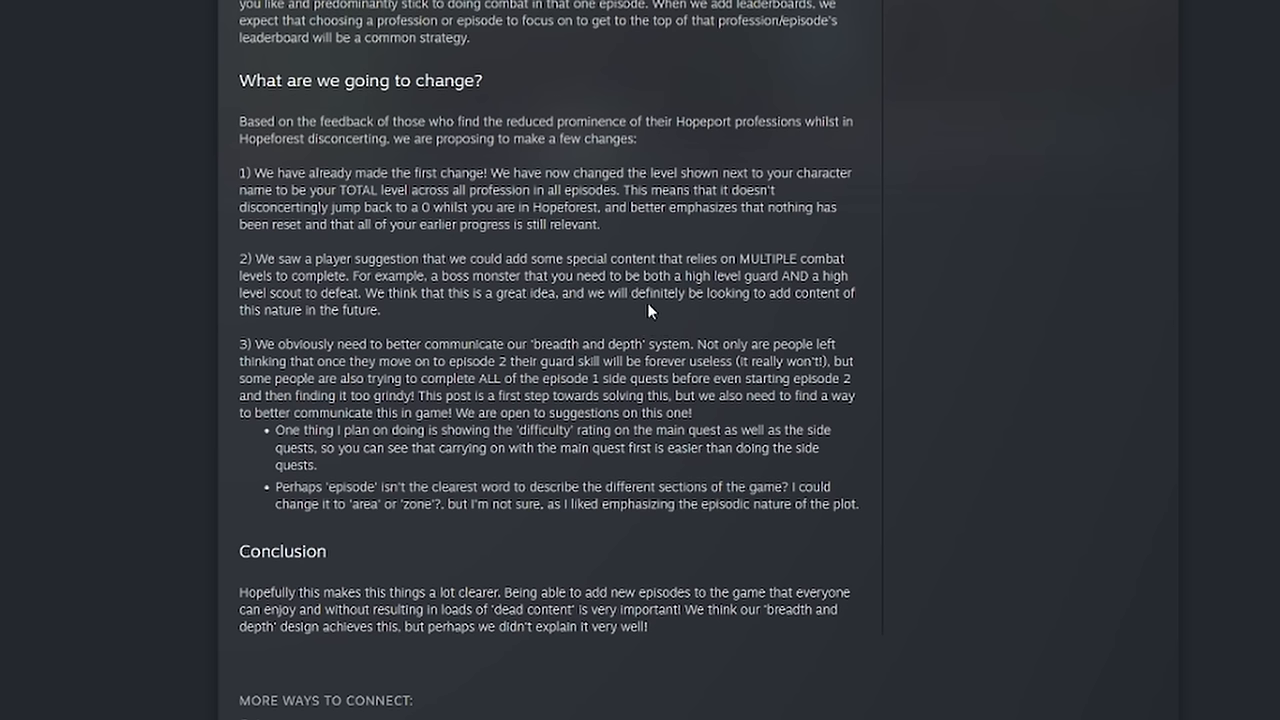
mouse_move(592, 320)
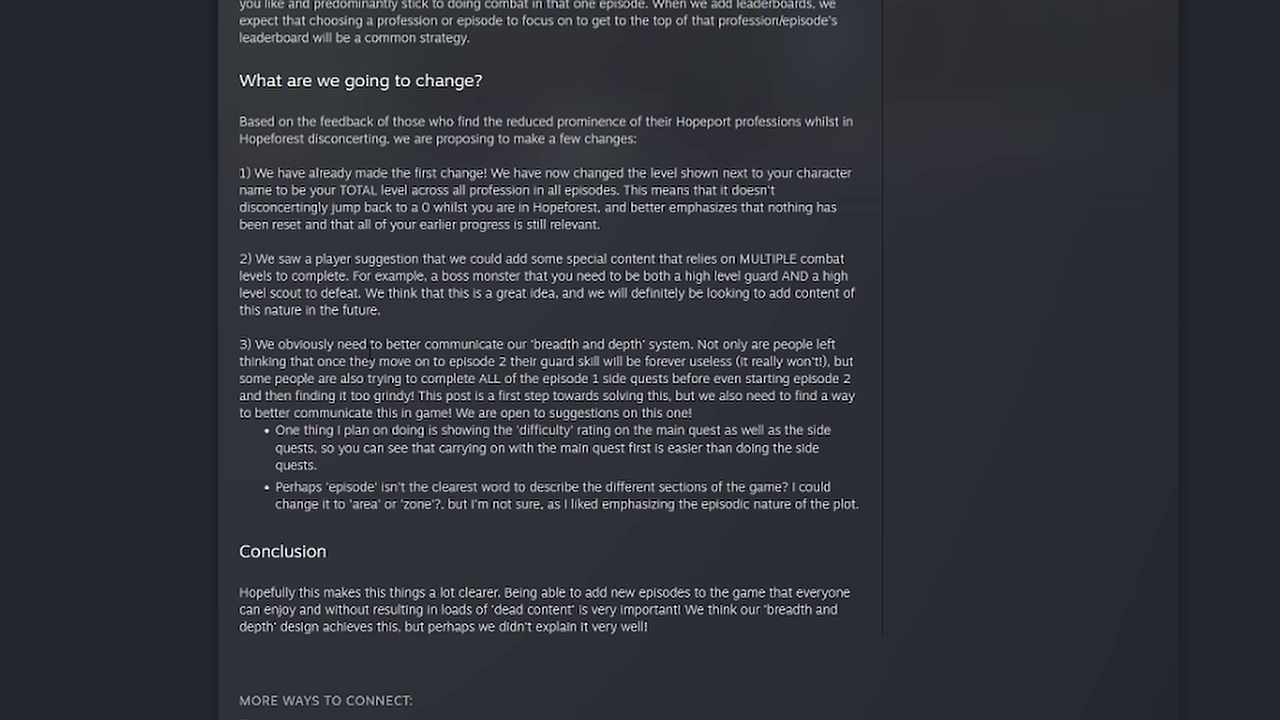
mouse_move(540, 362)
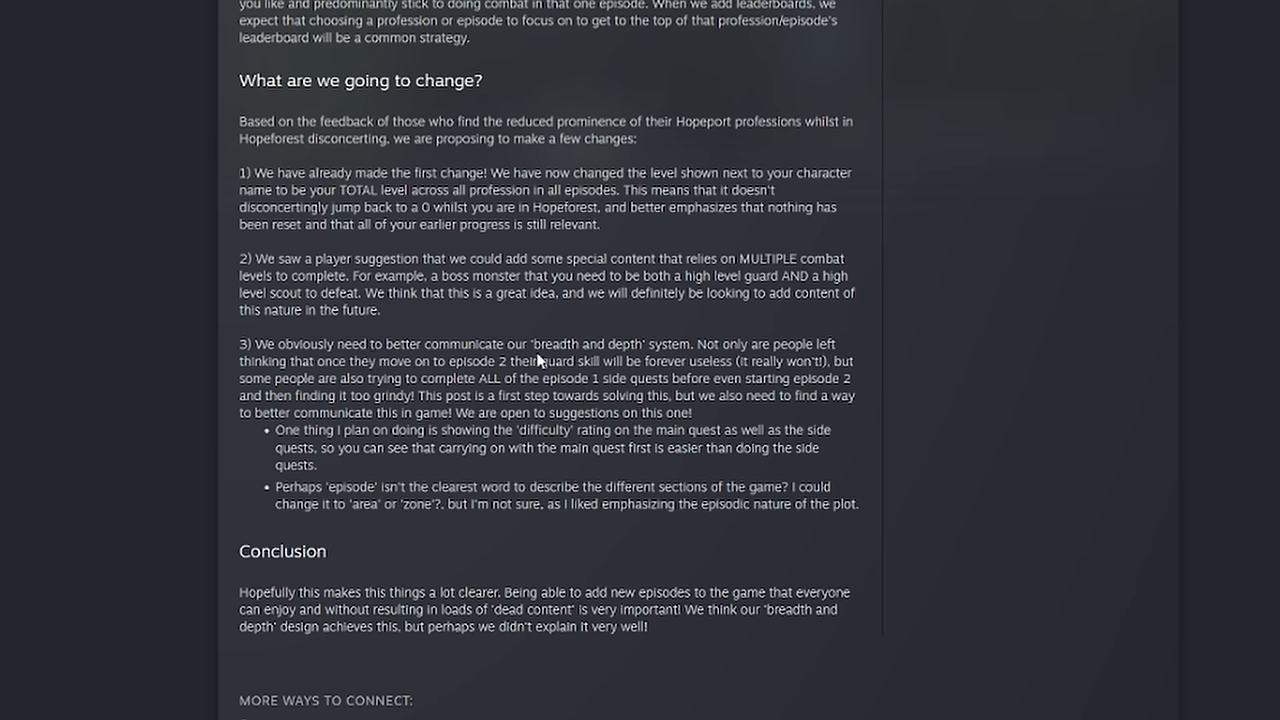
mouse_move(466, 360)
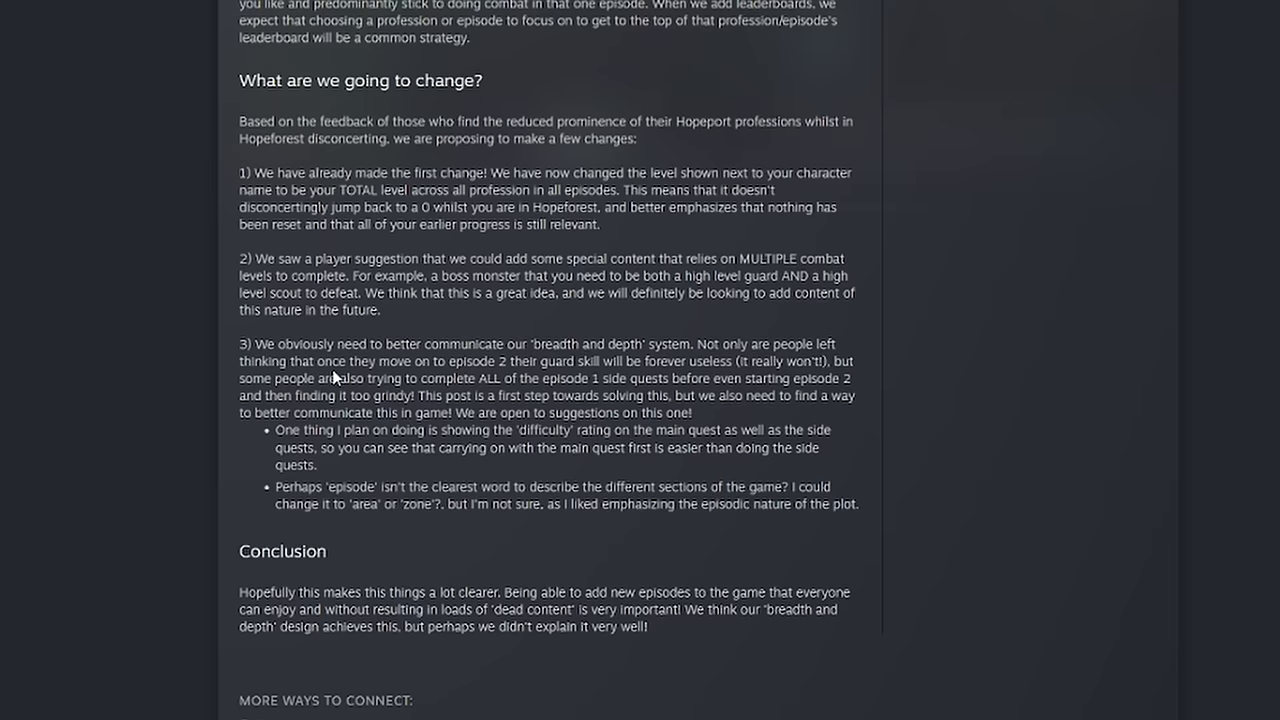
mouse_move(412, 276)
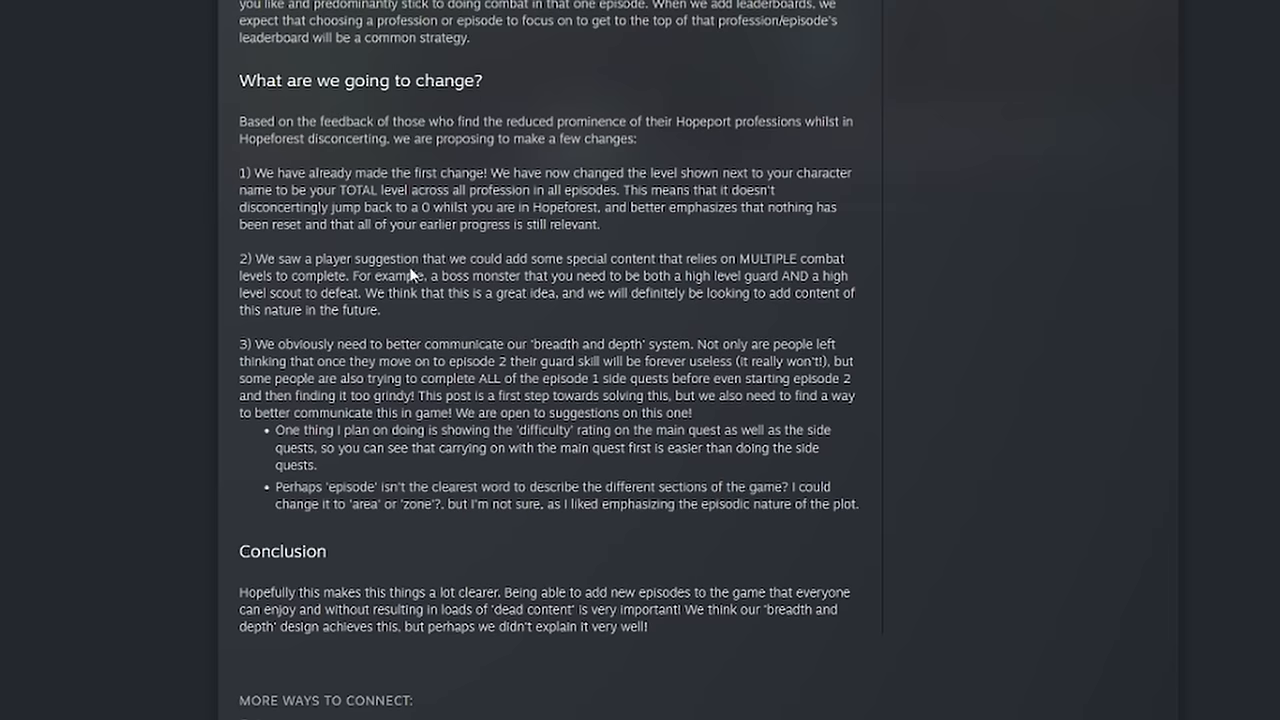
mouse_move(530, 316)
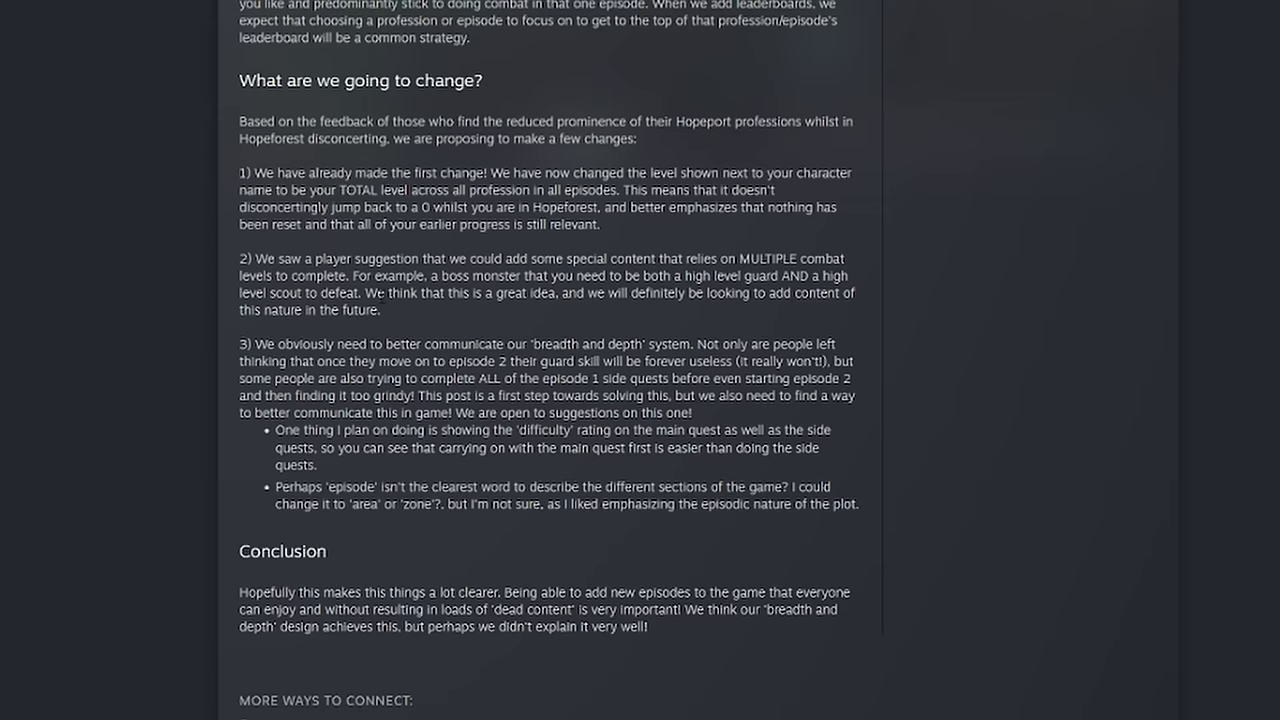
drag(240, 258, 404, 292)
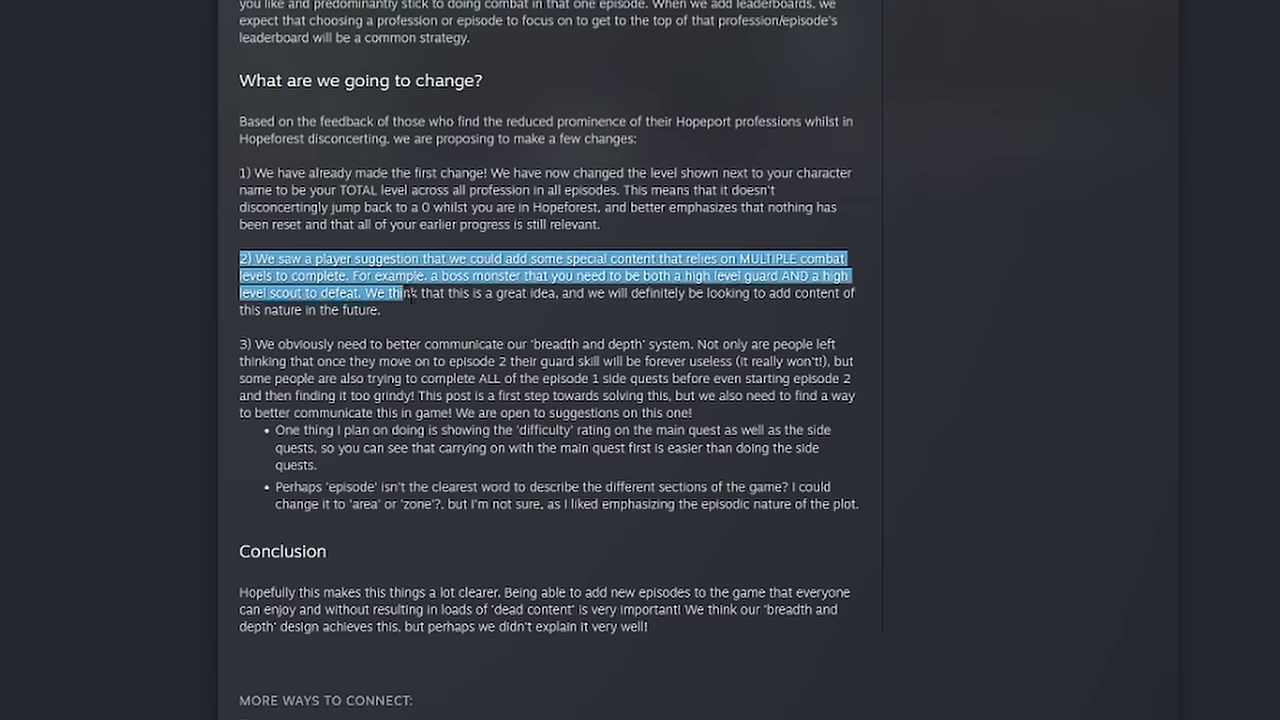
Step: Clear the highlighted text and scroll so the Conclusion and 'More ways to connect' links are fully visible
click(410, 296)
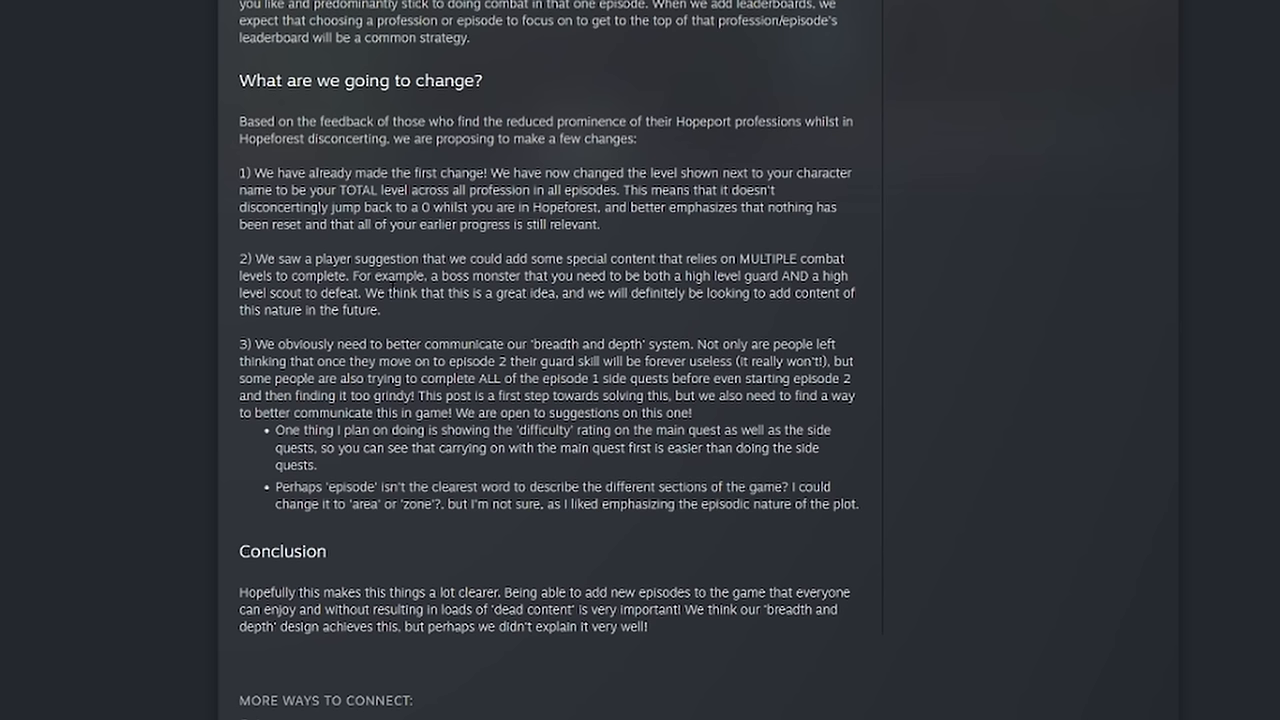
mouse_move(228, 364)
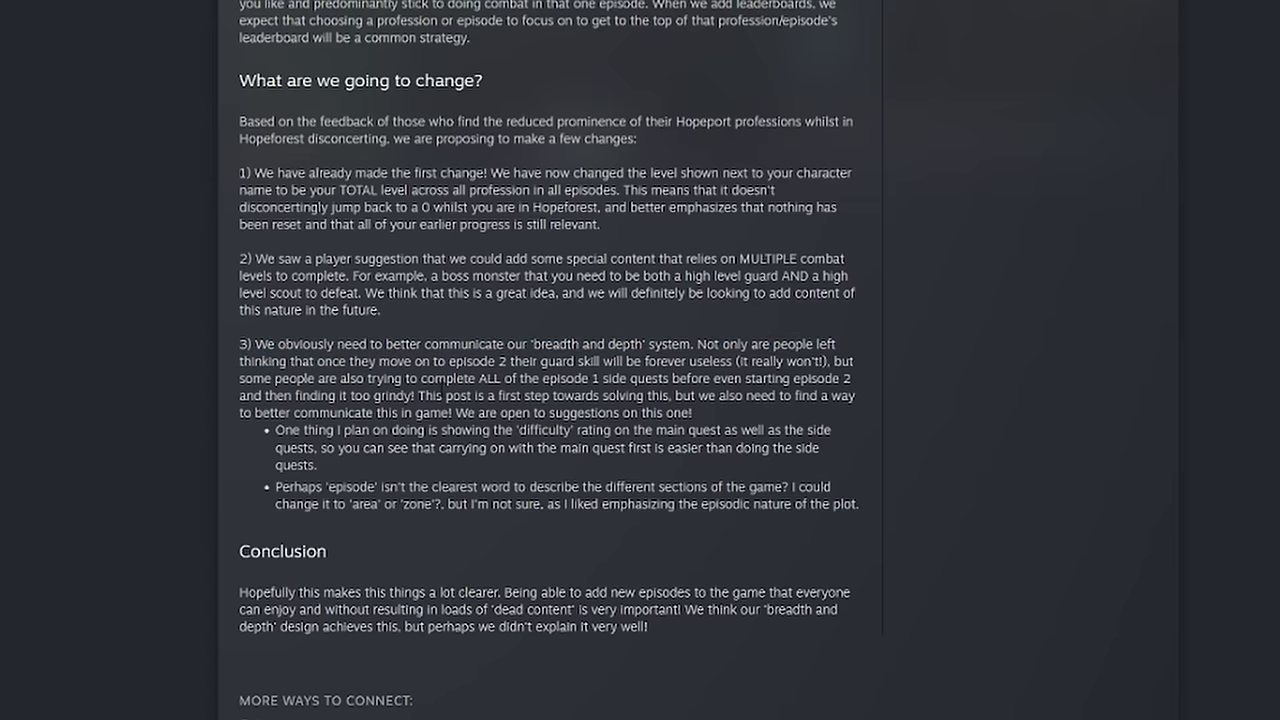
scroll(down, 3)
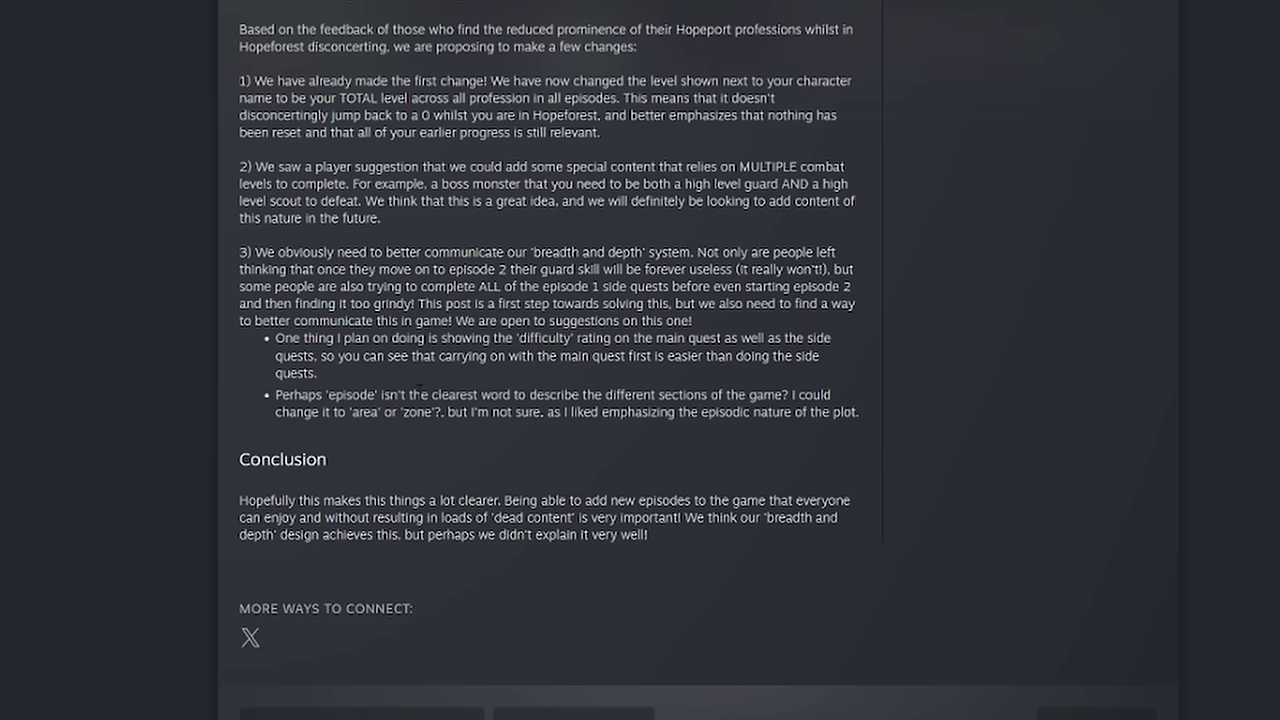
mouse_move(294, 504)
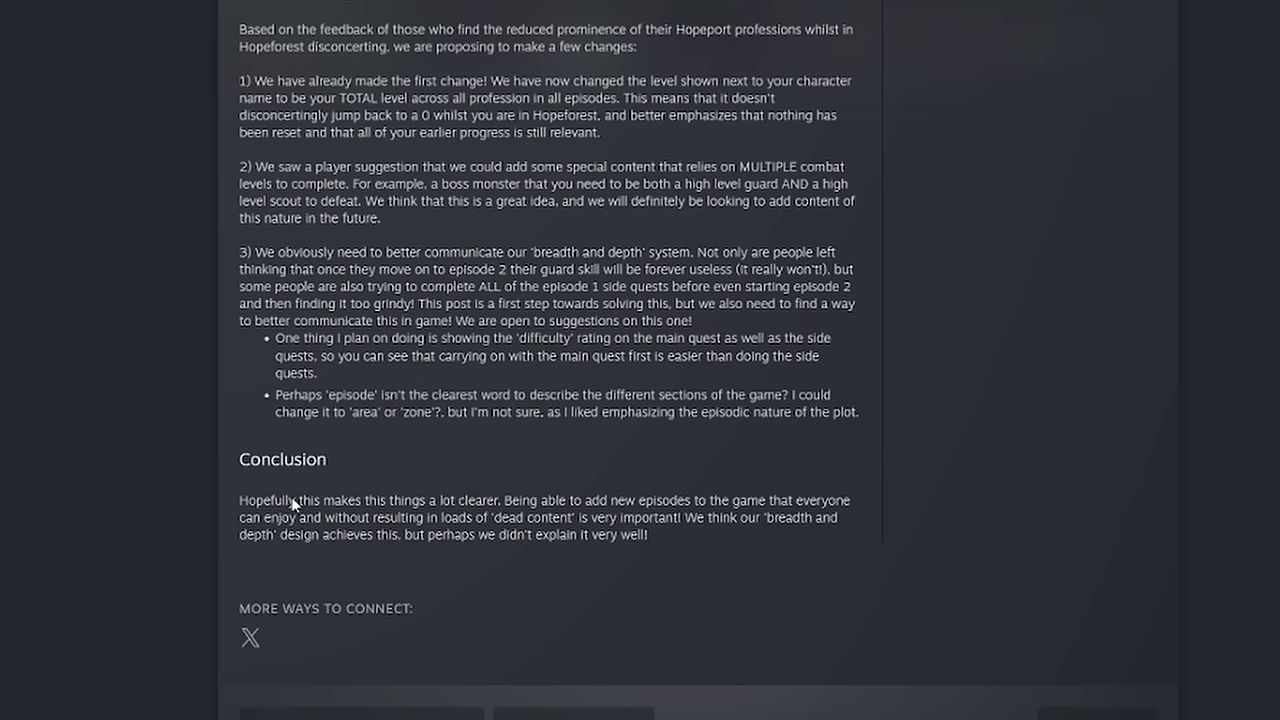
mouse_move(368, 418)
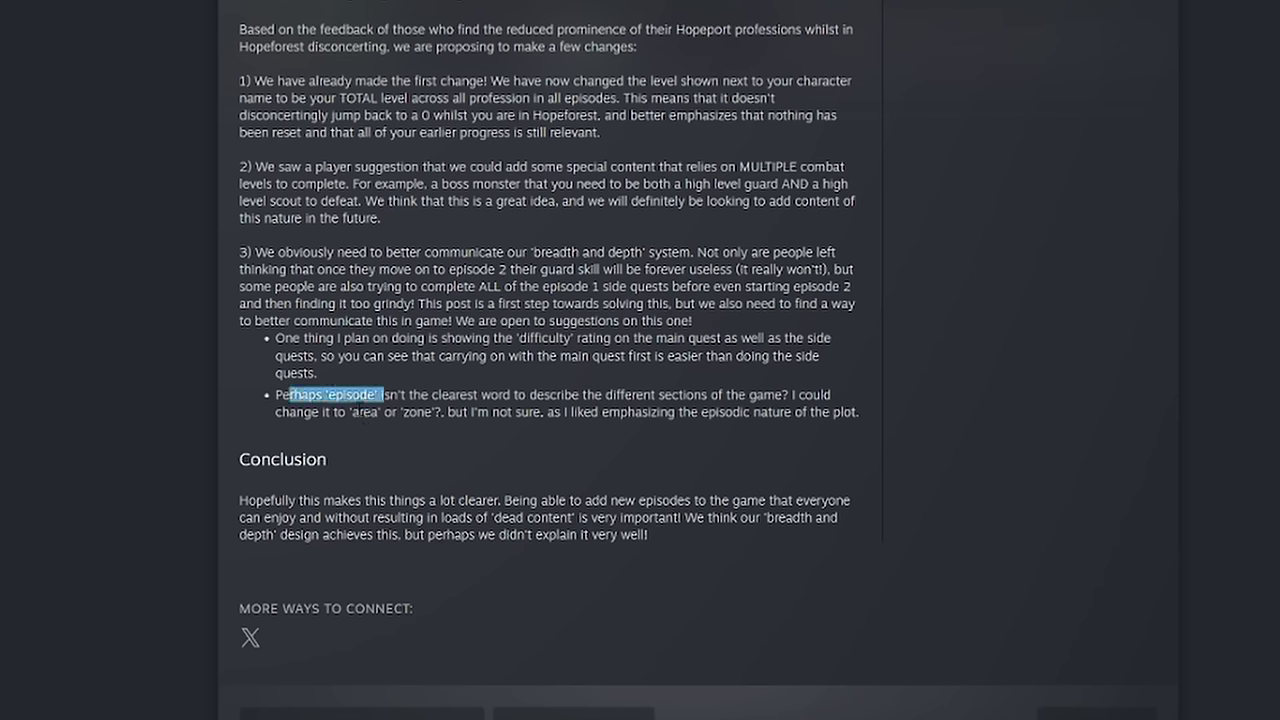
Step: Clear the highlighted bullet text before heading back up to the post title
click(400, 436)
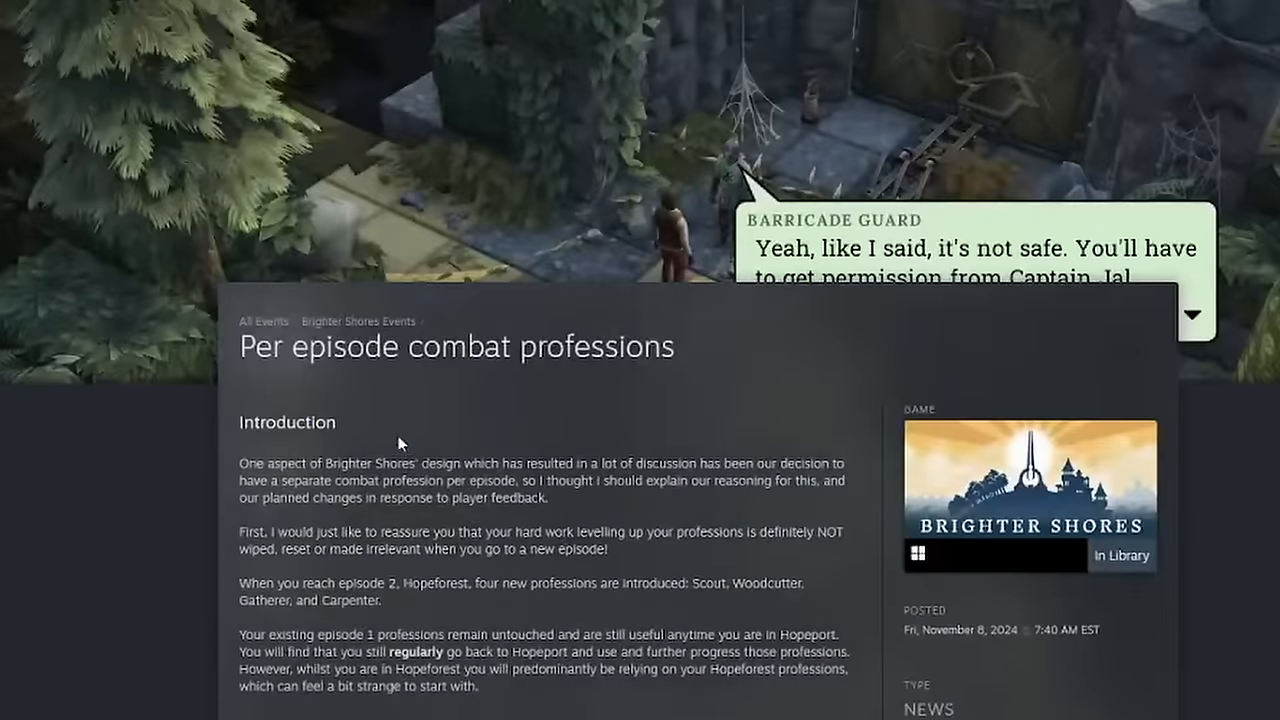
scroll(down, 3)
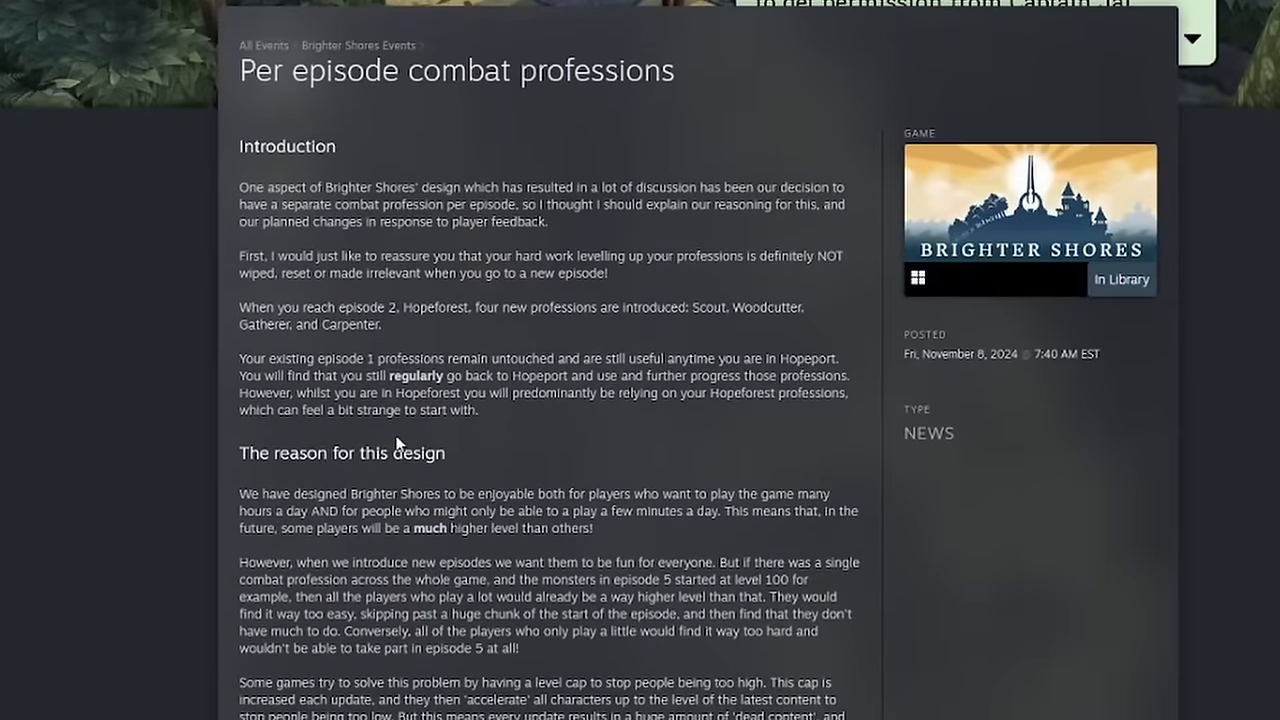
mouse_move(400, 444)
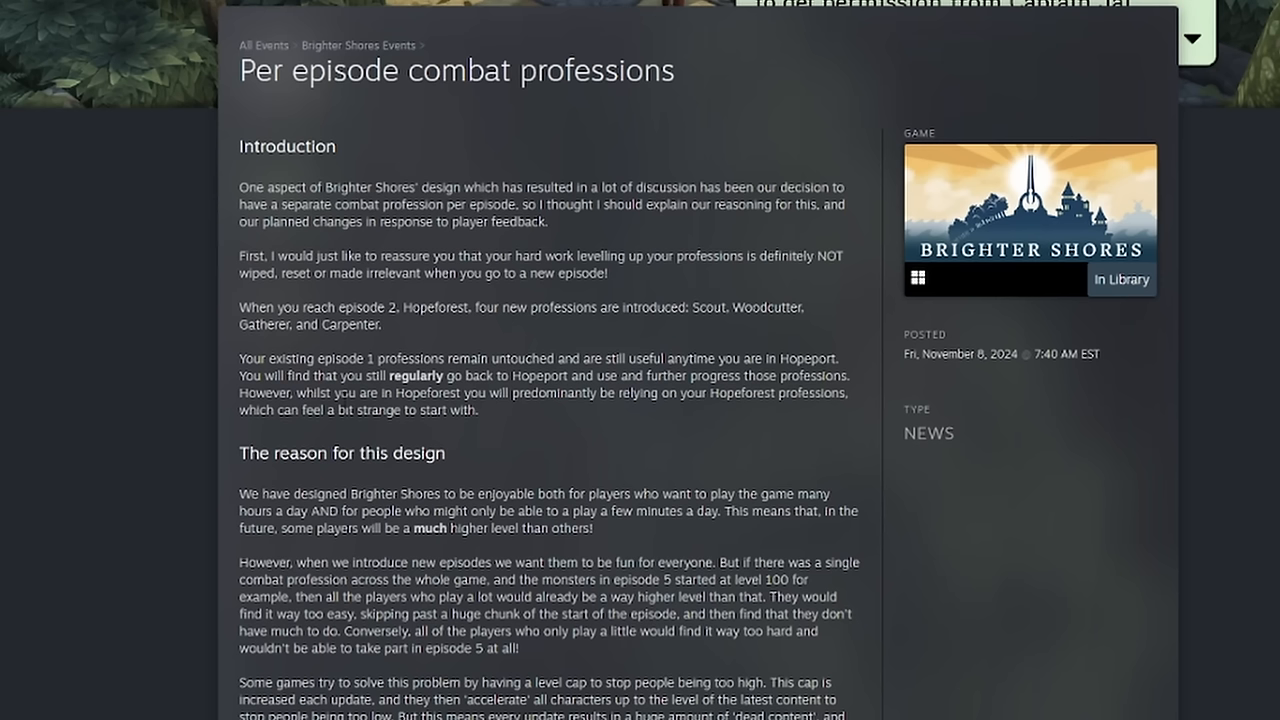
mouse_move(402, 434)
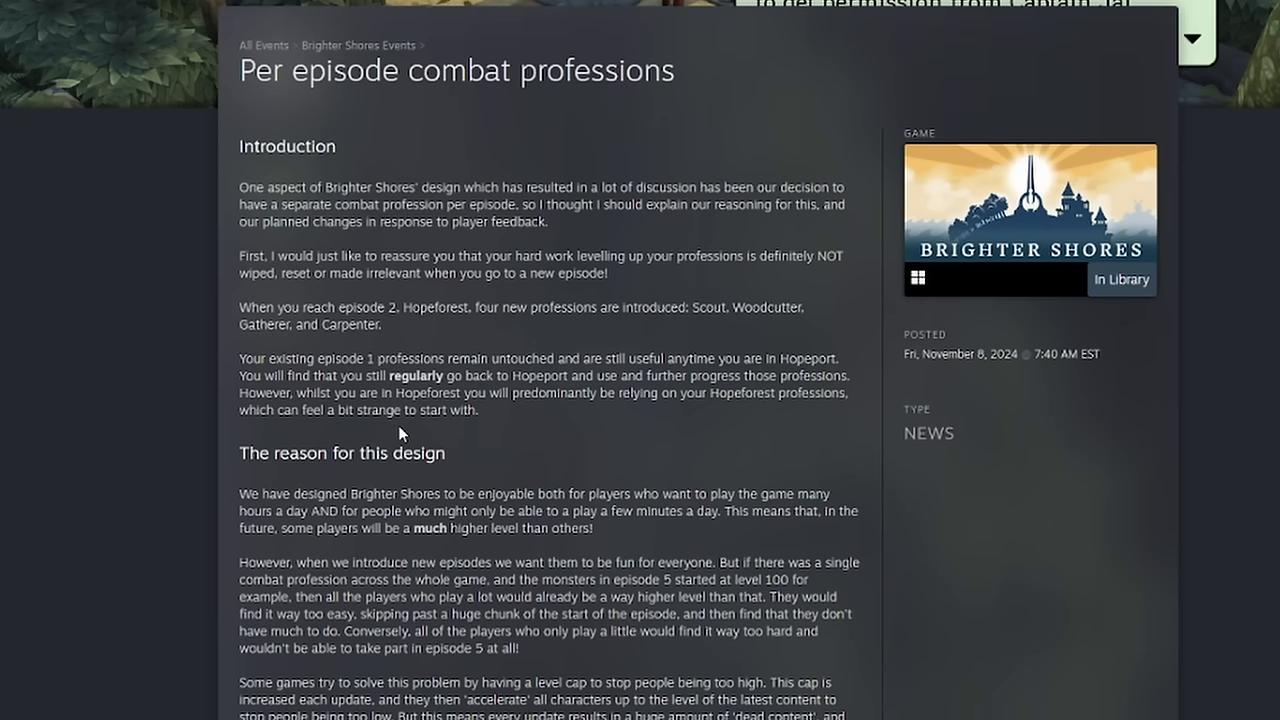
mouse_move(402, 430)
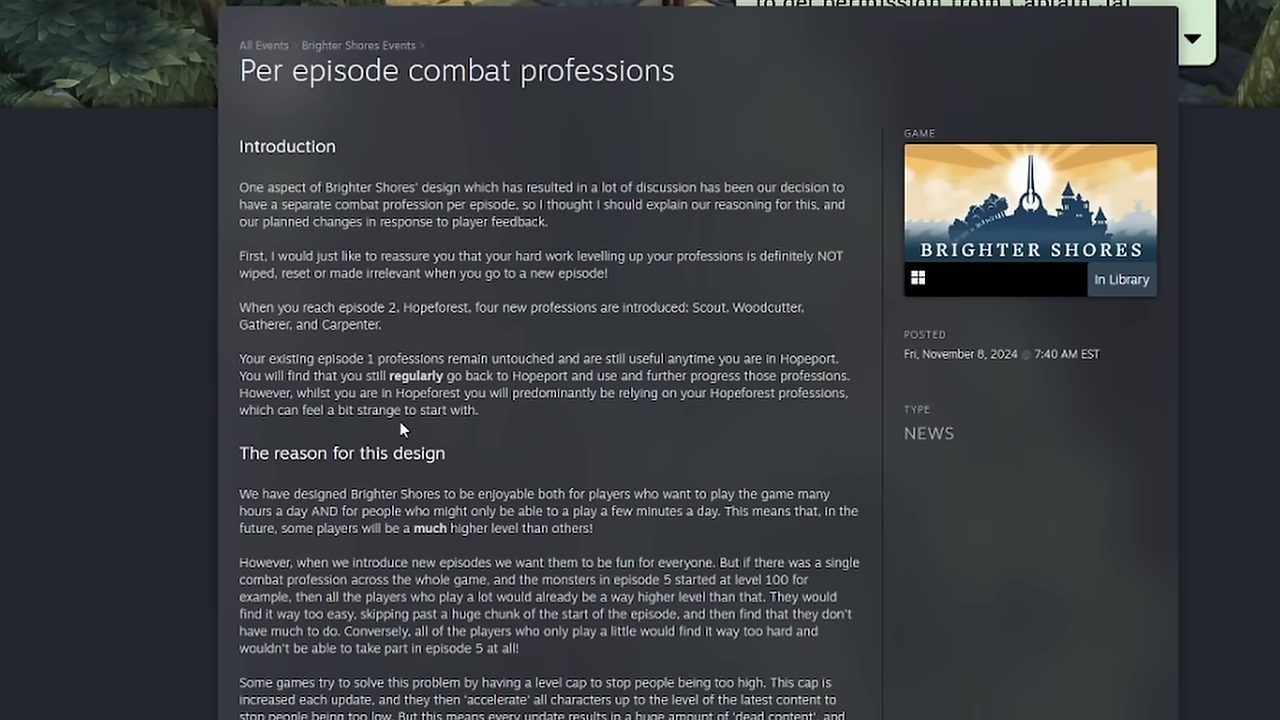